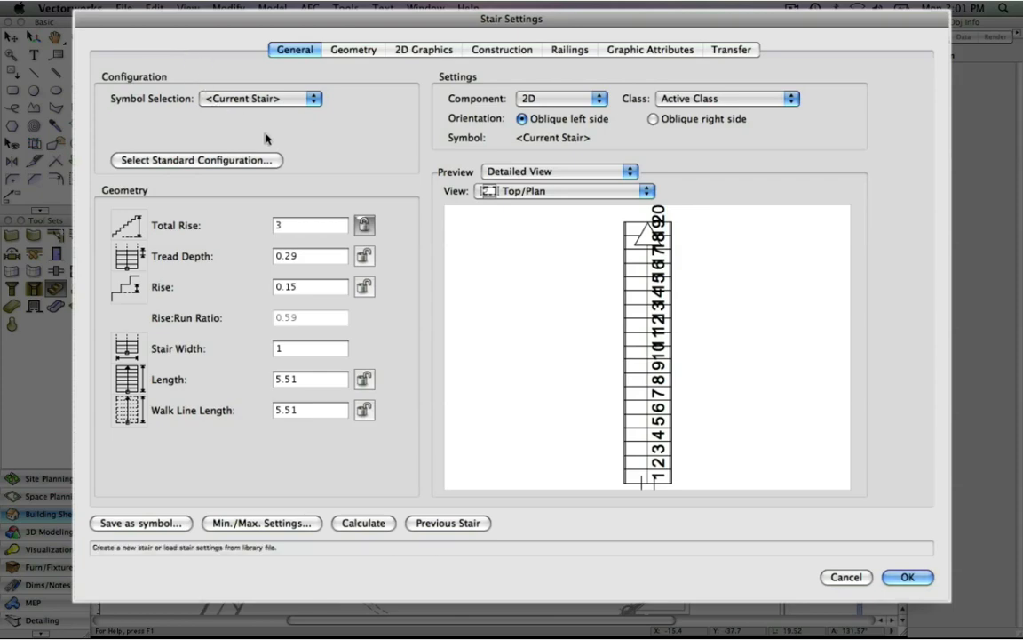
# Step: Apply the Circular Stair standard configuration in place of the straight run
pyautogui.click(197, 160)
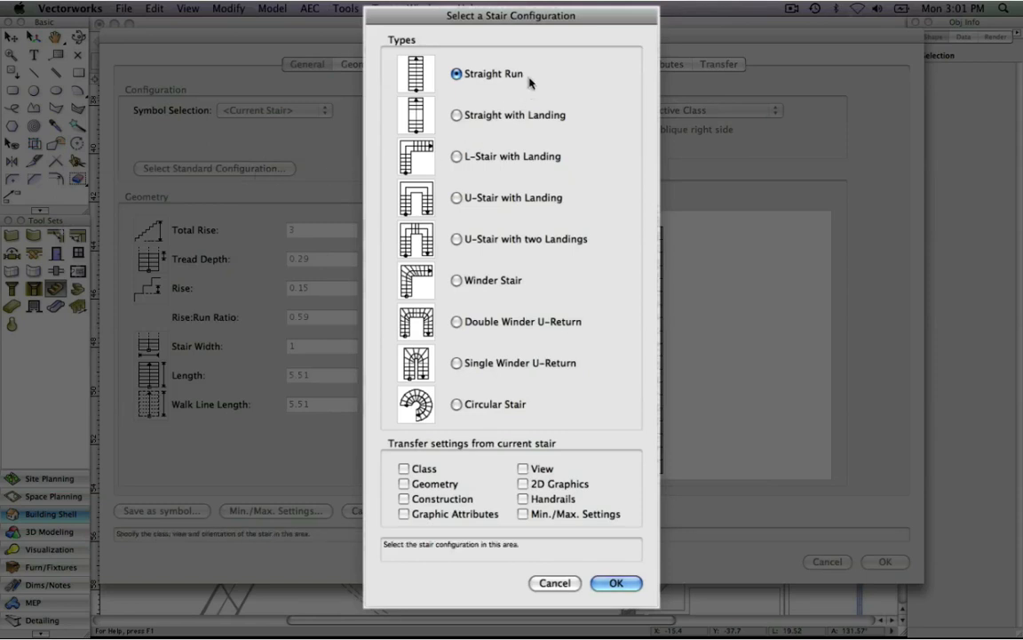
pyautogui.moveTo(474, 416)
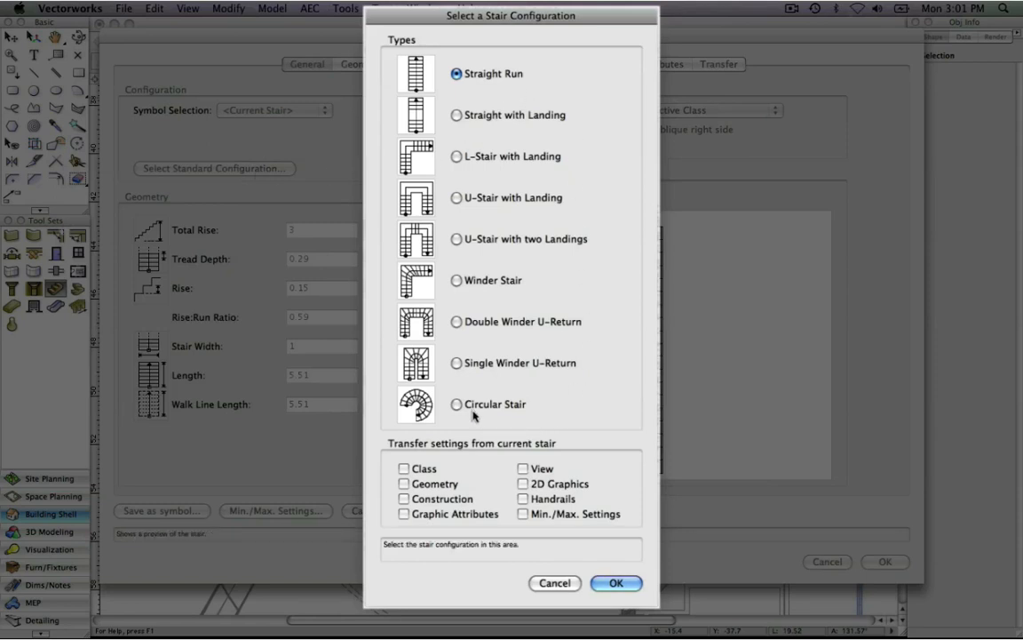
pyautogui.click(456, 404)
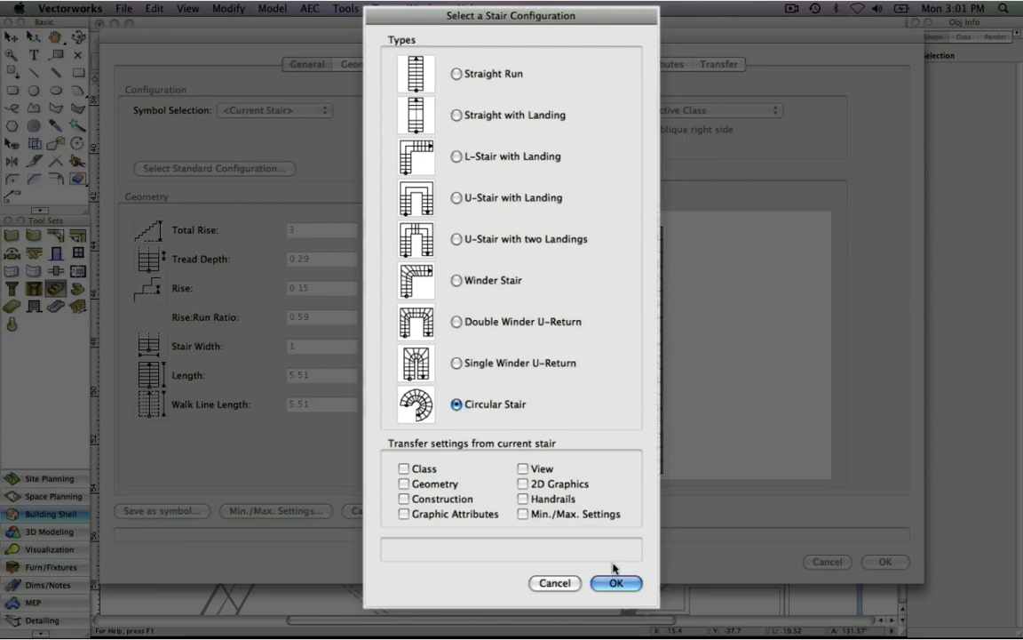
pyautogui.click(616, 582)
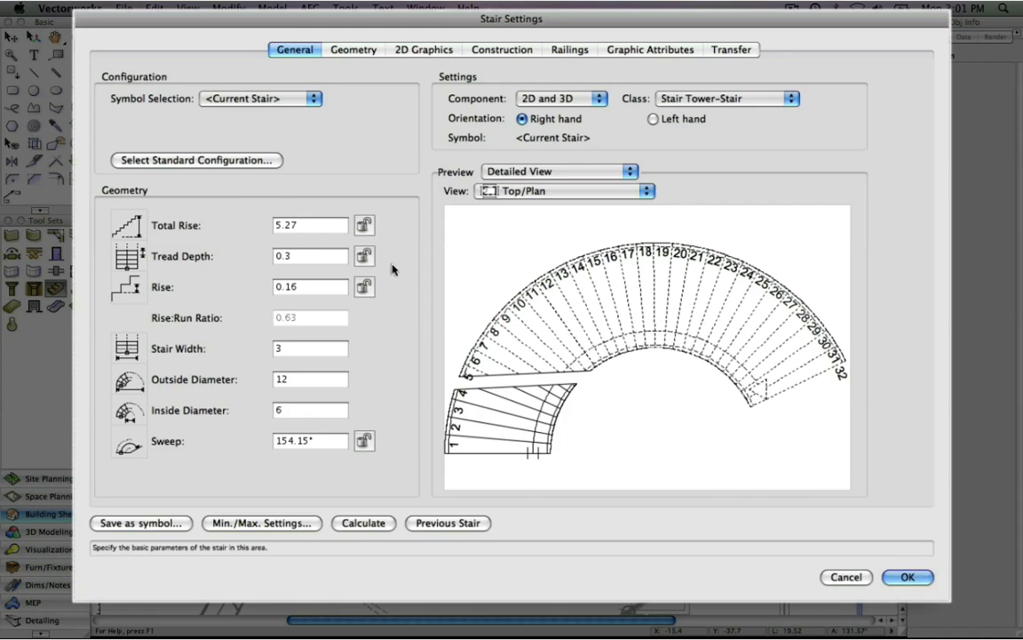
pyautogui.moveTo(301, 240)
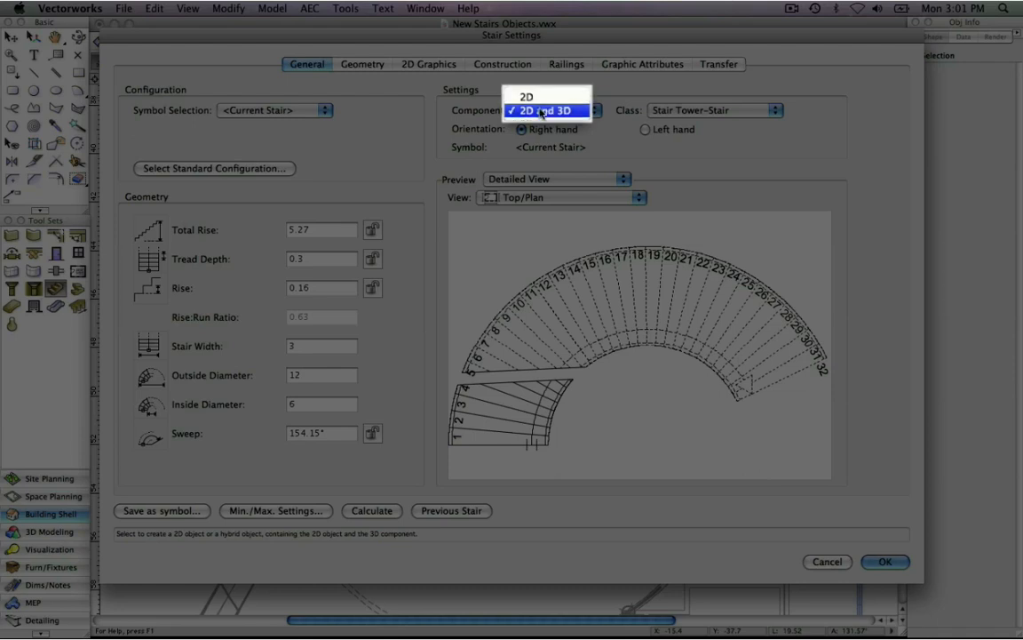
# Step: Set the stair component to 2D and 3D and view its Geometry settings
pyautogui.click(545, 110)
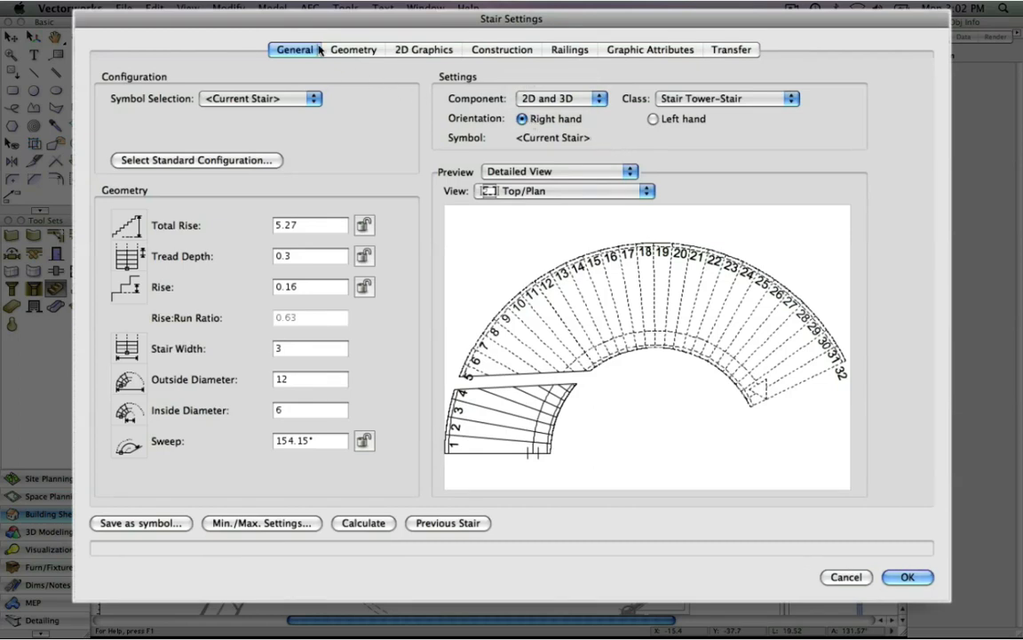
pyautogui.click(352, 49)
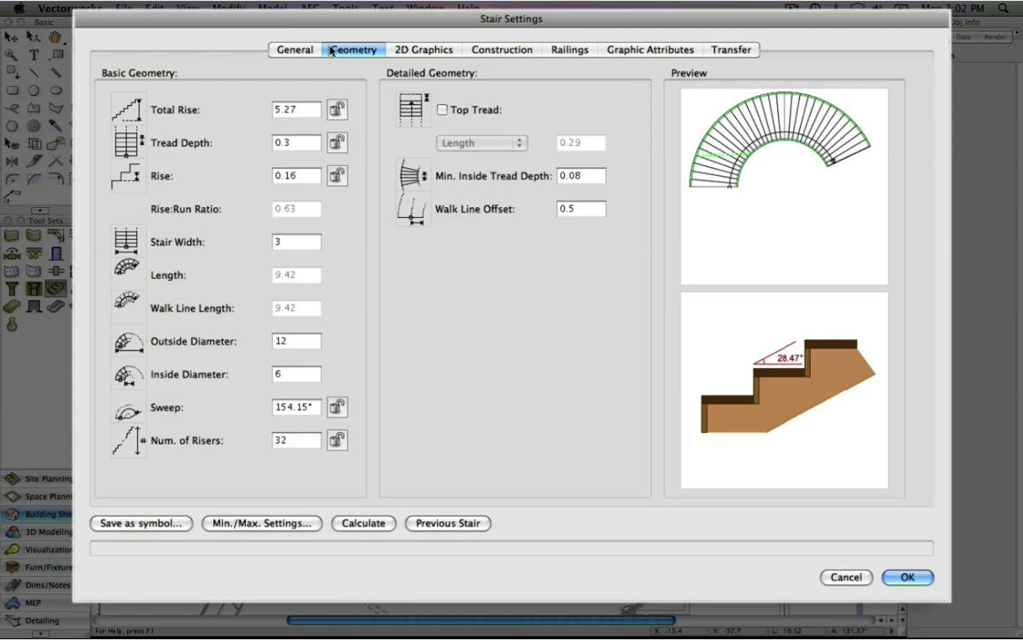
# Step: Show the stair's 2D Graphics settings with the dashed-above break and tread markers
pyautogui.click(422, 49)
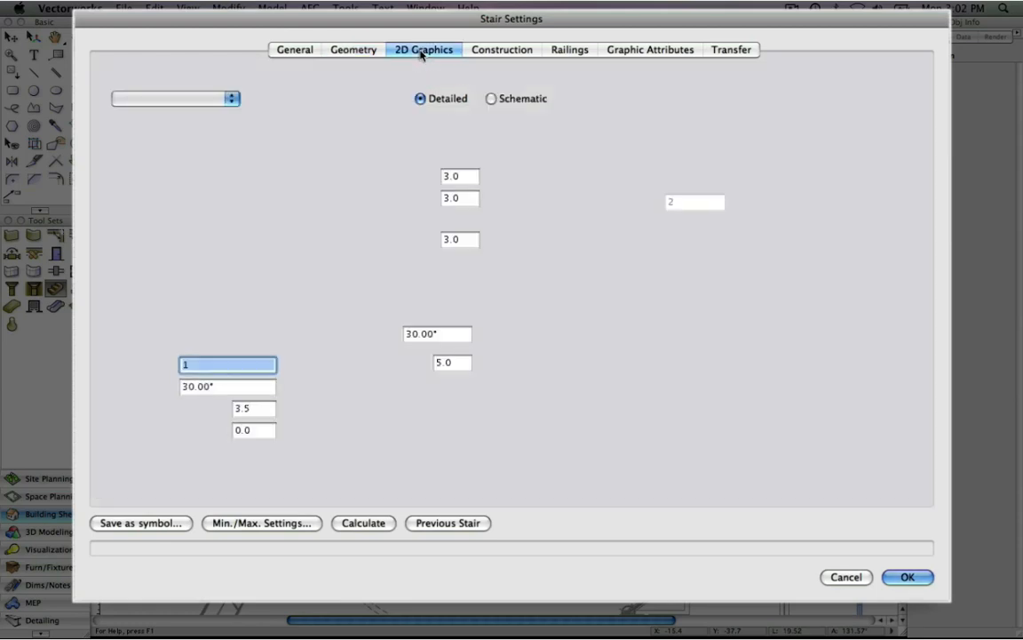
pyautogui.click(423, 49)
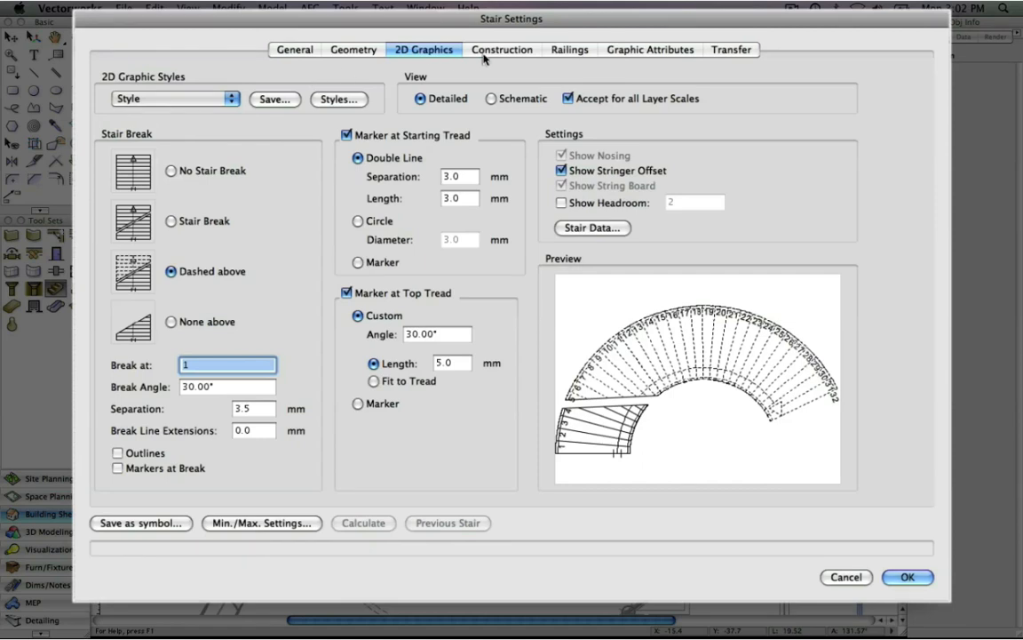
# Step: Review the two-stringer Construction settings, then view the Railings settings
pyautogui.click(502, 48)
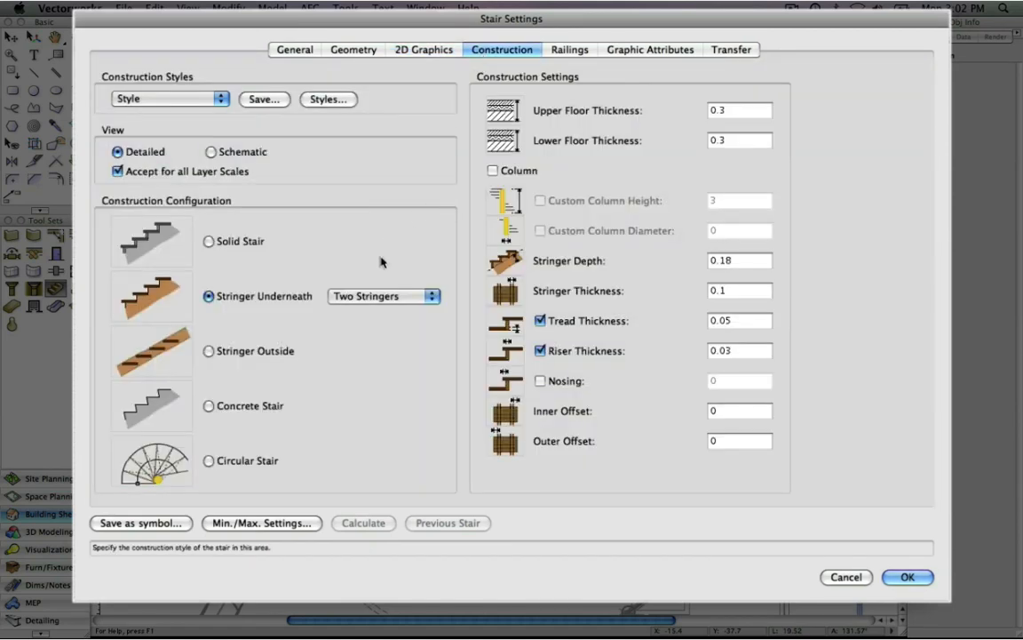
pyautogui.moveTo(580, 456)
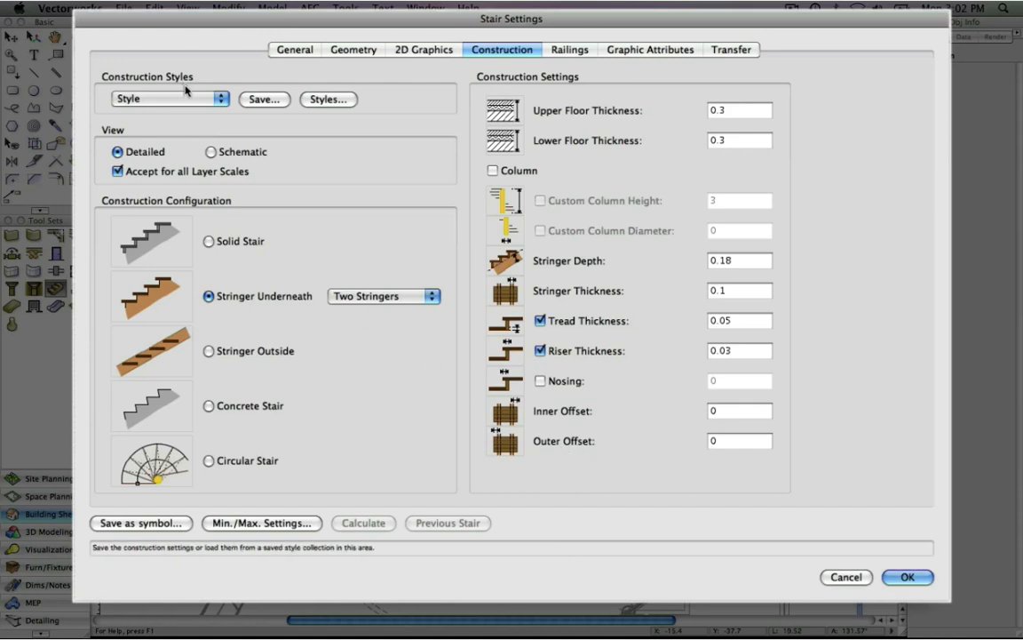
pyautogui.moveTo(542, 110)
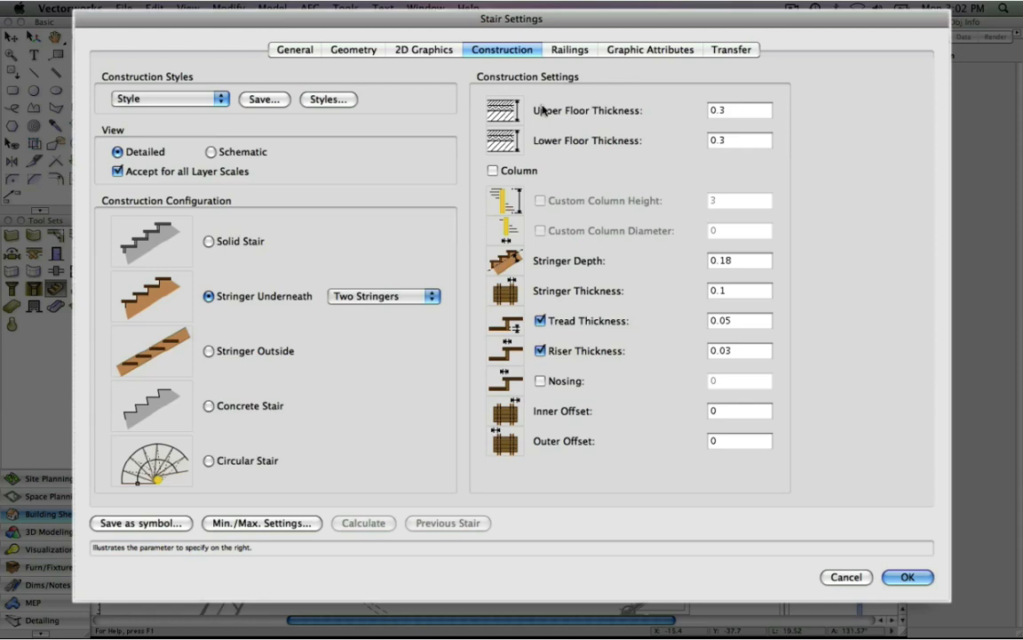
pyautogui.click(569, 49)
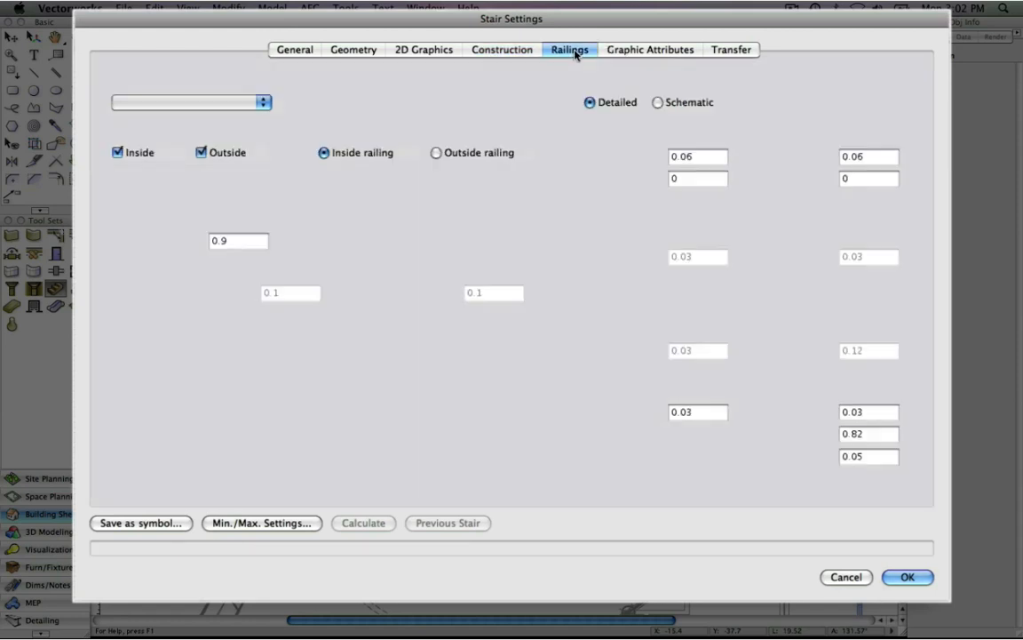
# Step: Review the inside and outside railings, then view the Graphic Attributes settings
pyautogui.click(569, 48)
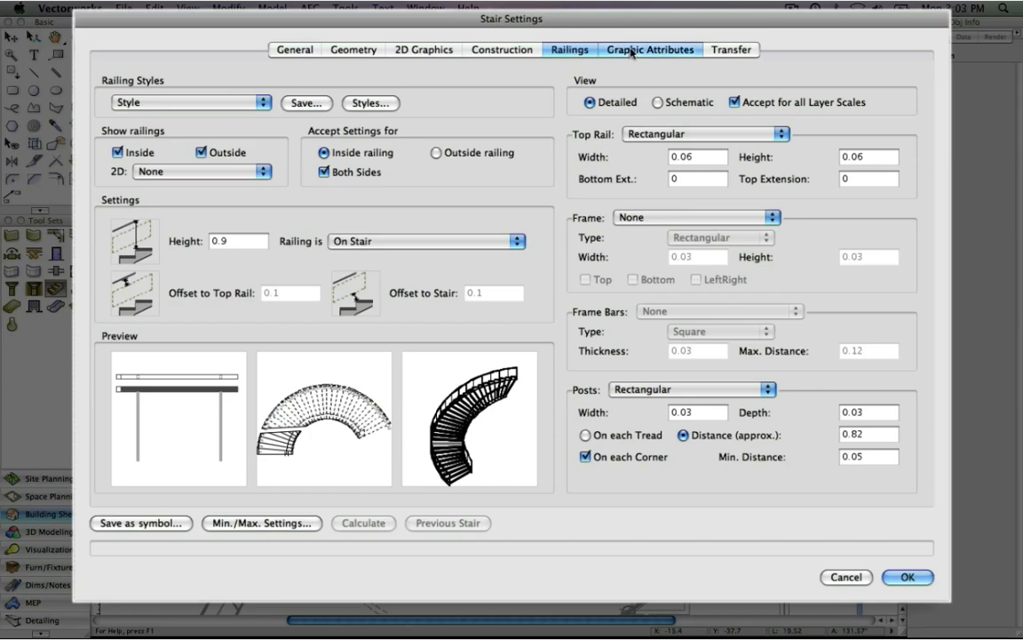
pyautogui.click(650, 49)
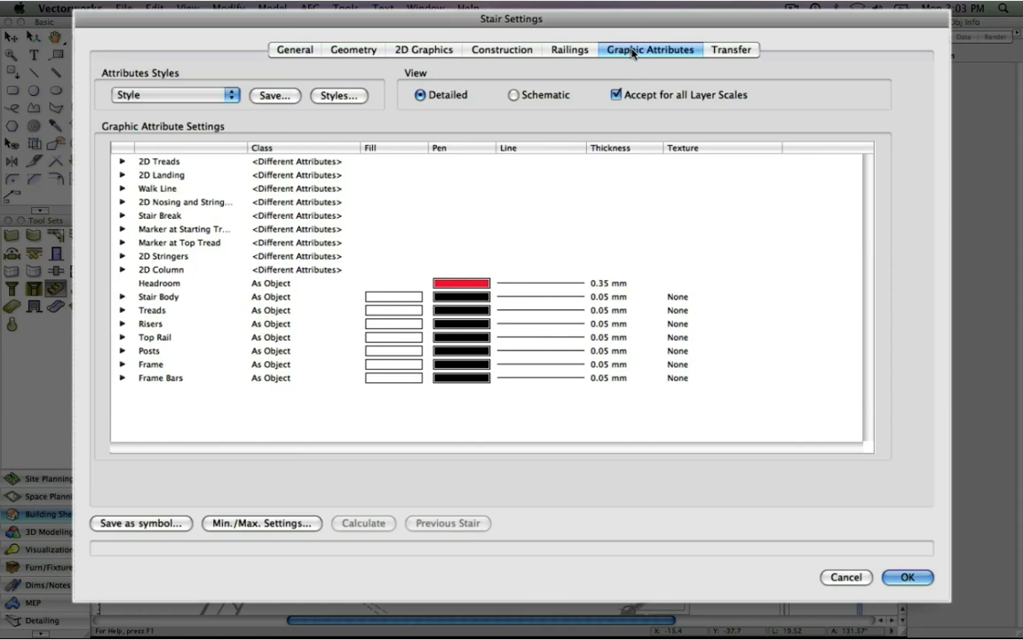
# Step: View the Transfer tab with all stair attributes checked for transfer
pyautogui.click(731, 49)
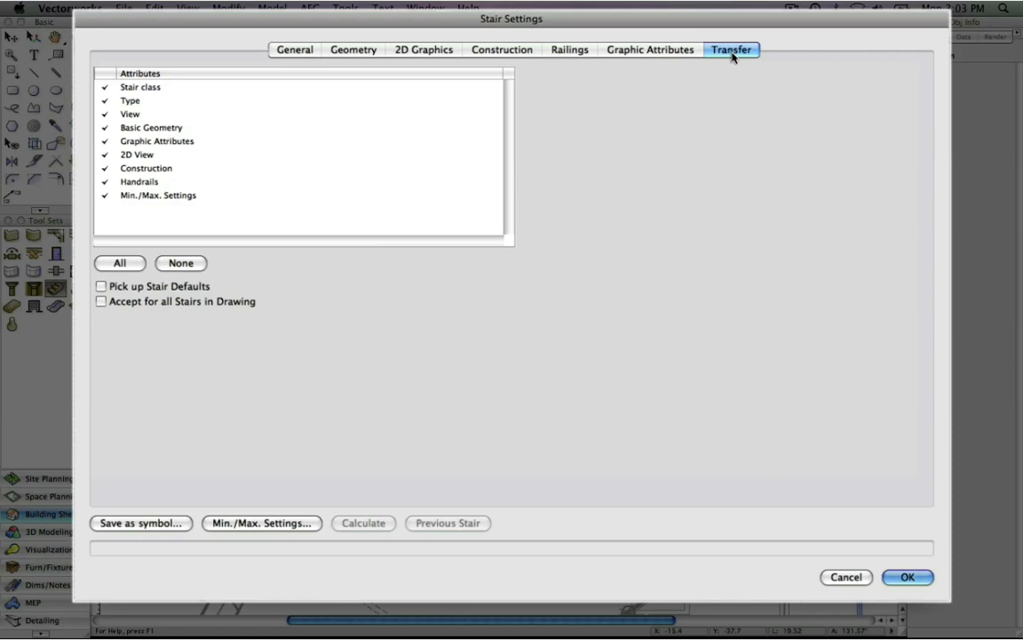
pyautogui.moveTo(702, 55)
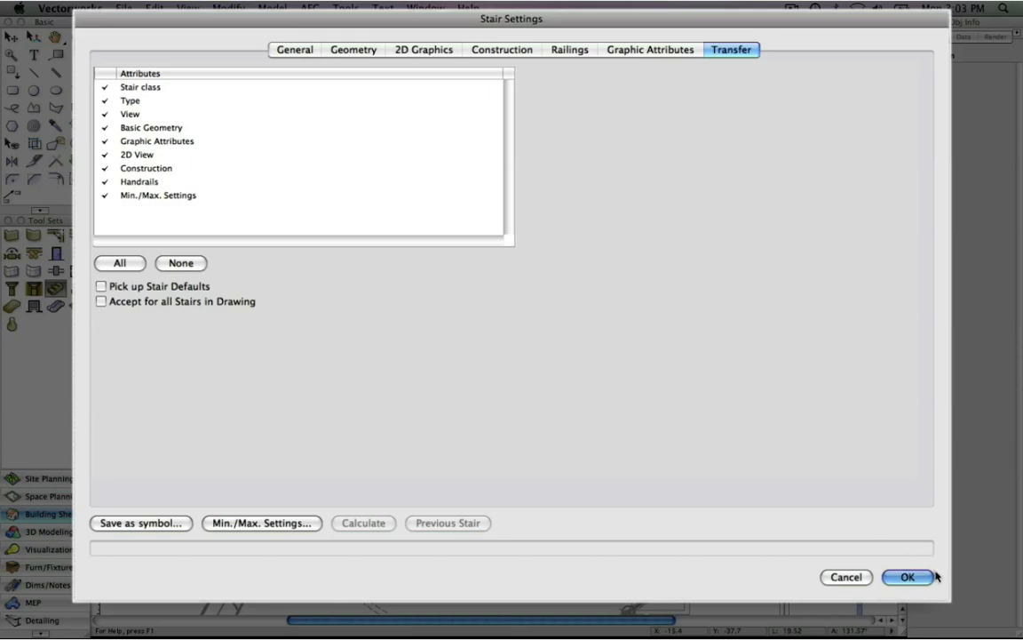
# Step: Accept the stair settings and insert the stair at the circle's centre point
pyautogui.click(908, 576)
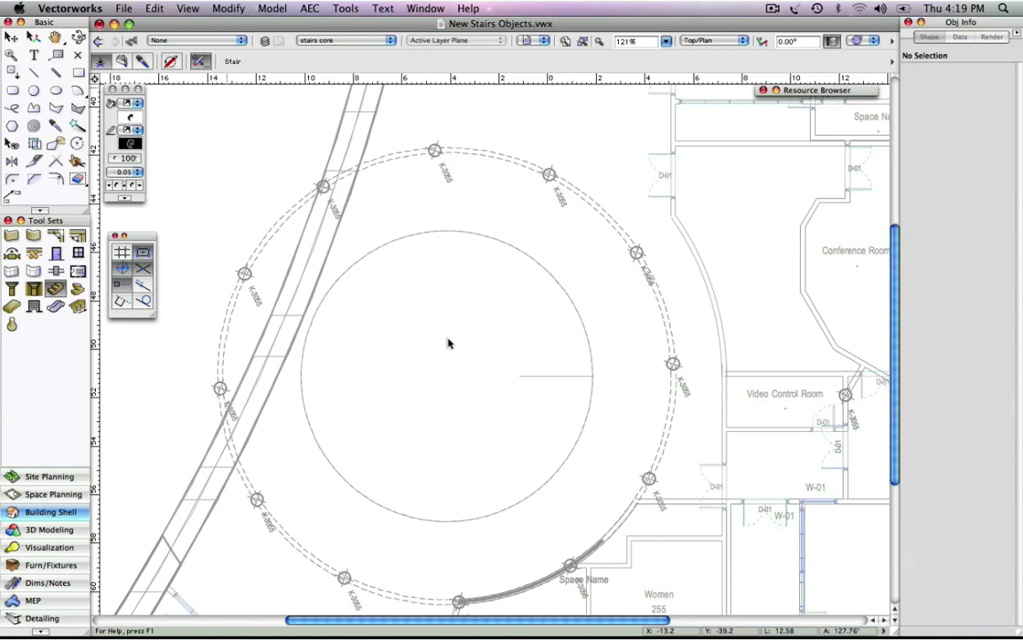
pyautogui.moveTo(436, 380)
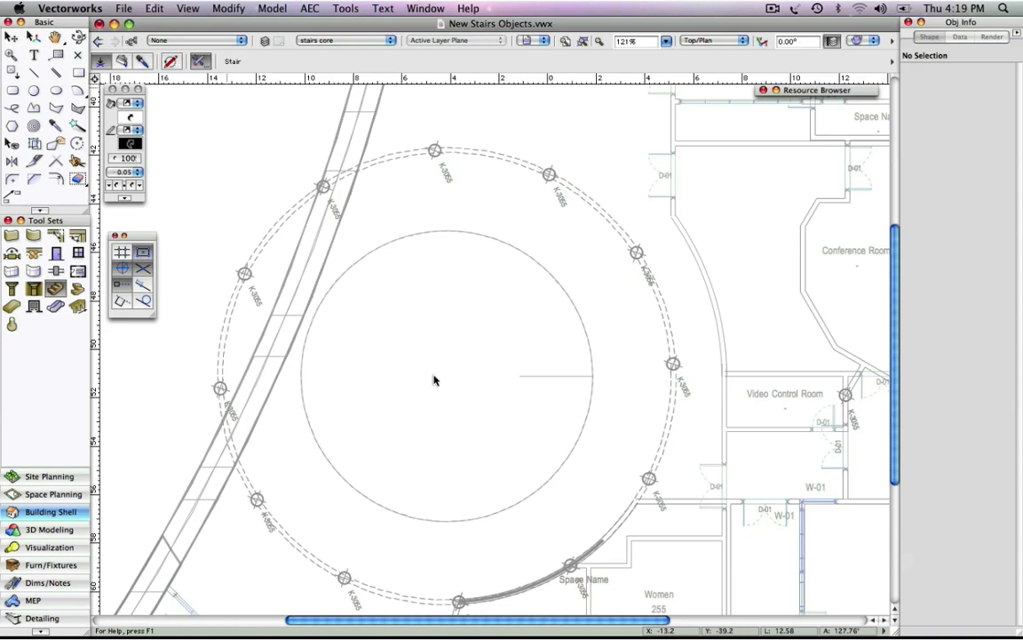
pyautogui.click(446, 377)
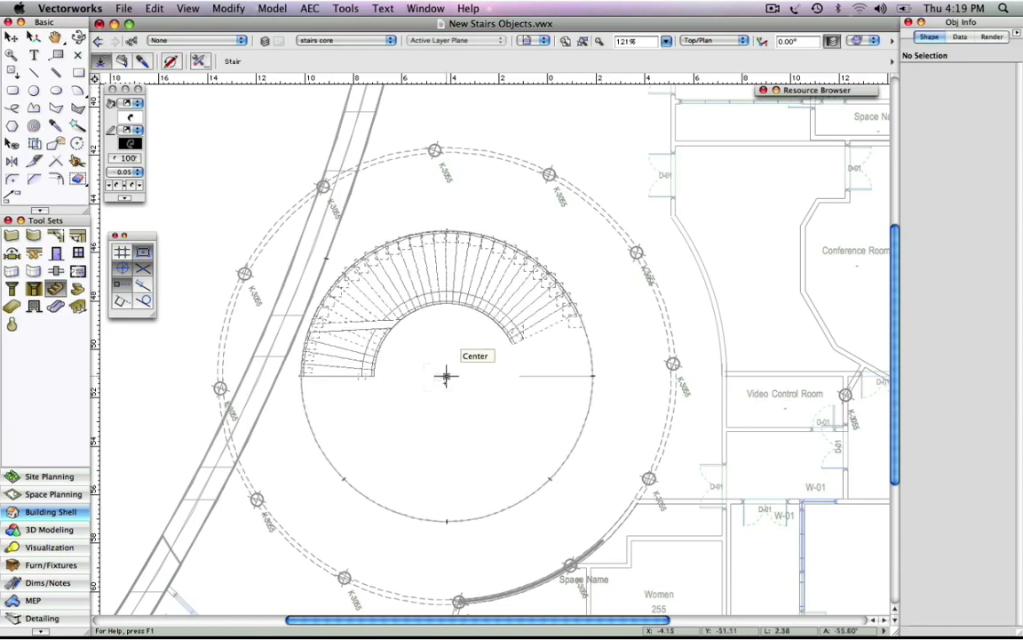